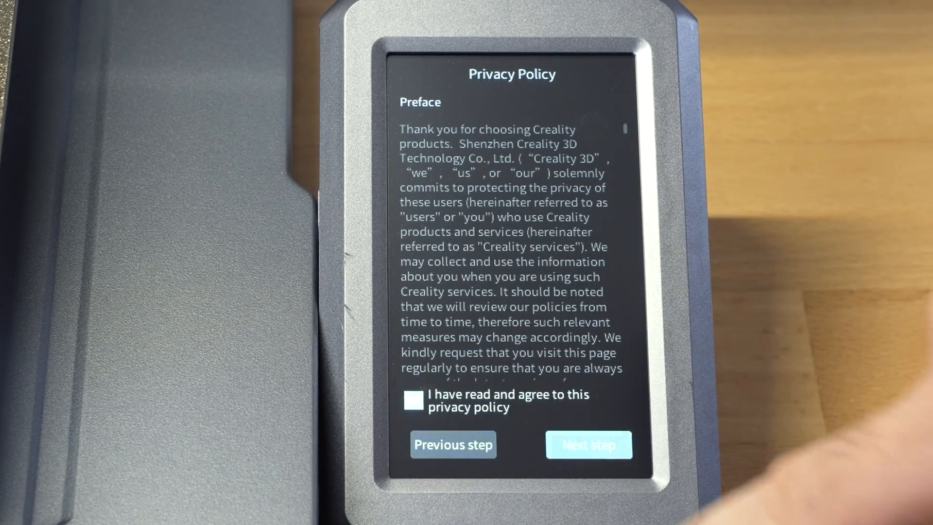
- Accept the privacy policy, join the Wi-Fi network with its password, and choose the International cloud region
left_click(588, 444)
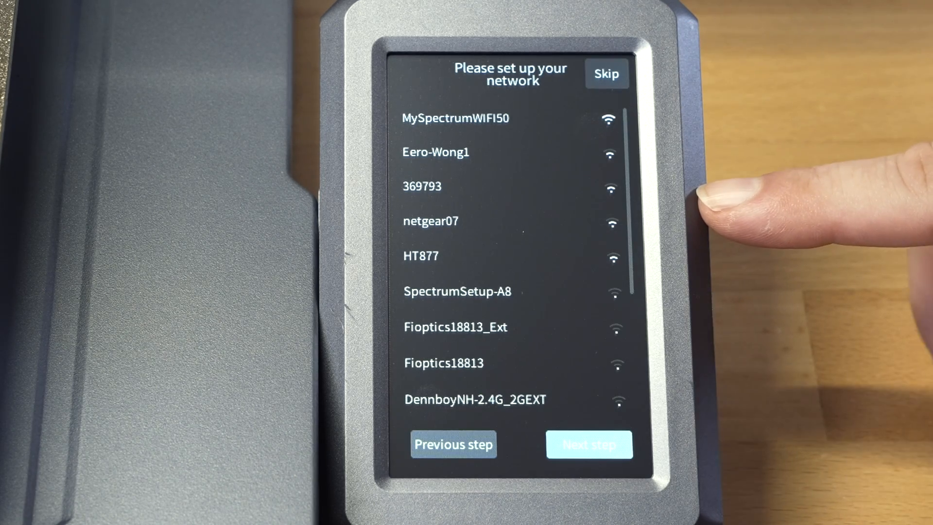
left_click(454, 118)
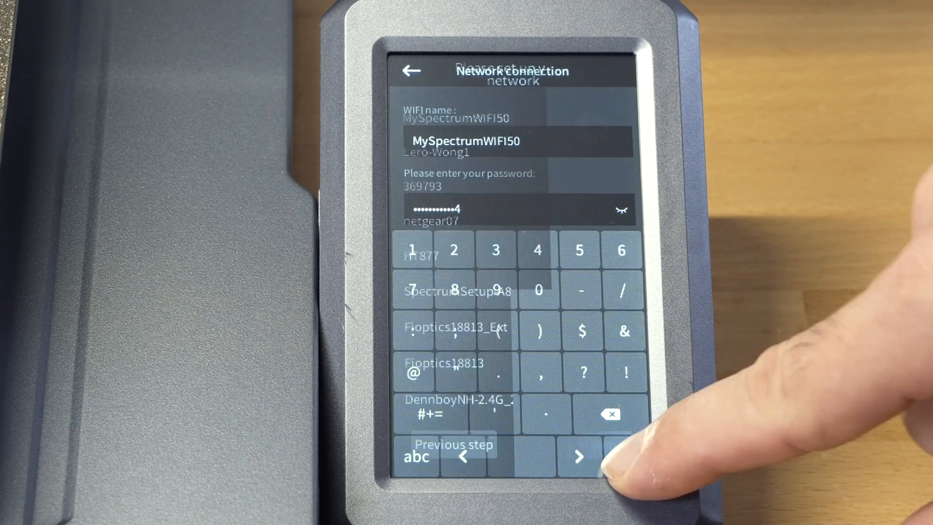
left_click(580, 457)
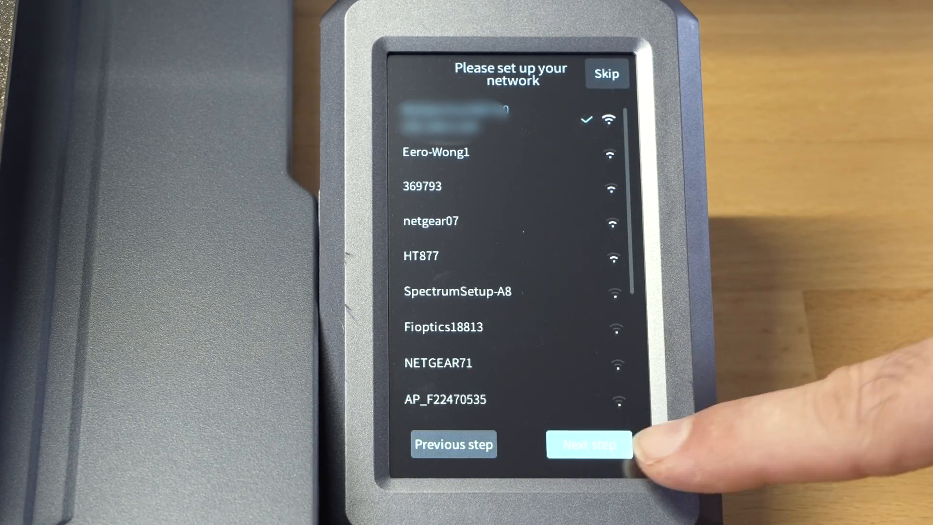
left_click(588, 444)
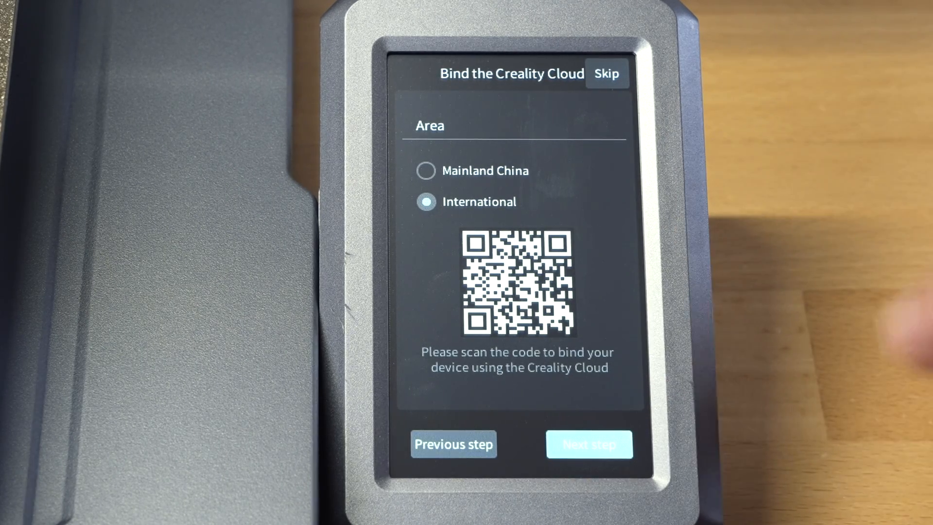
left_click(606, 73)
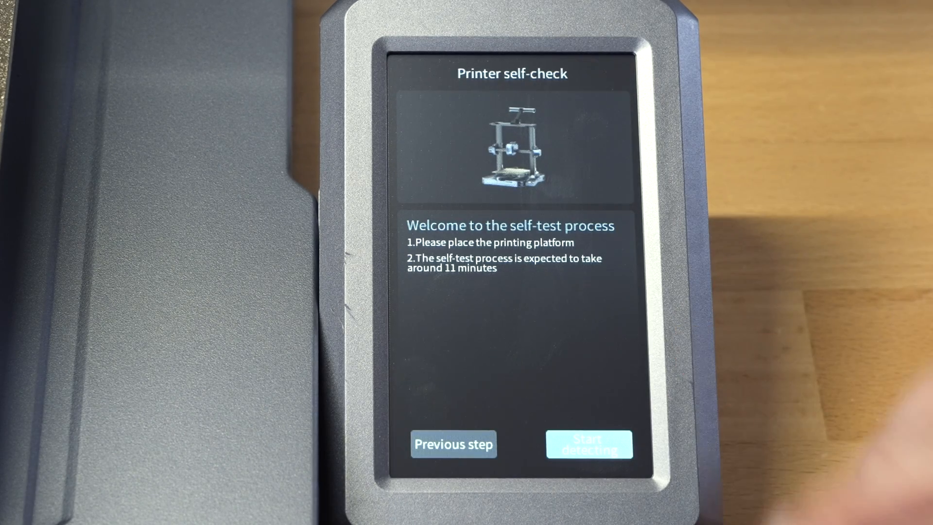
- Run the printer self-check and wait for the home dashboard showing 44 °C nozzle and 48 °C bed
left_click(588, 444)
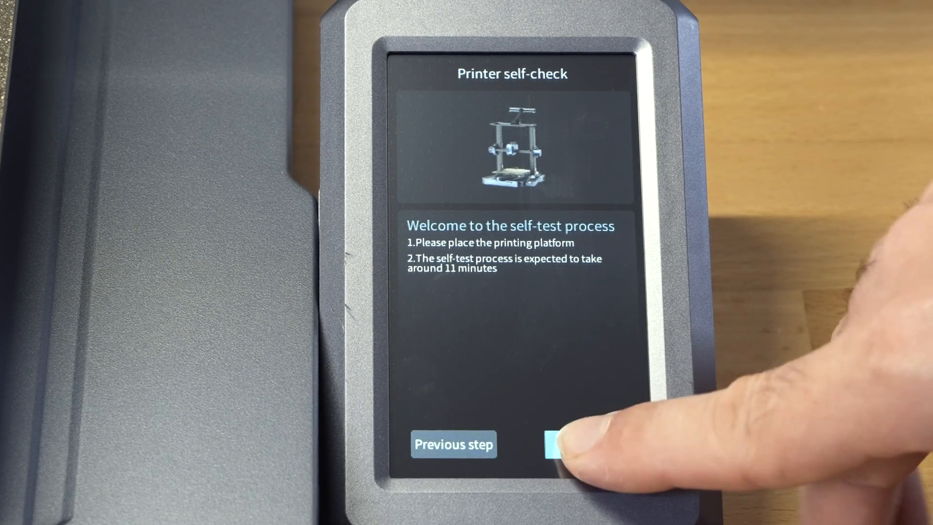
left_click(583, 444)
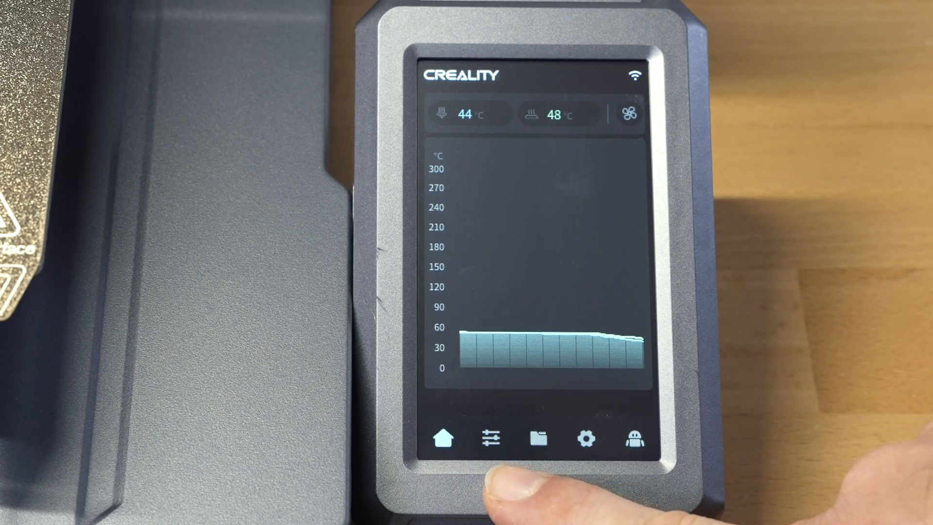
- Visit the Movement/Temp. and Extrude/Retract controls, home the axes, then show the empty Local files list
left_click(490, 439)
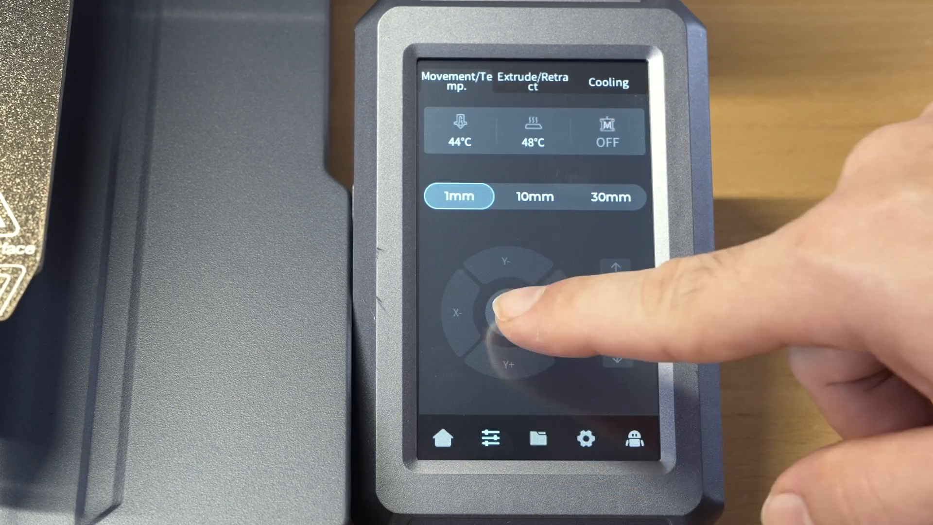
left_click(510, 312)
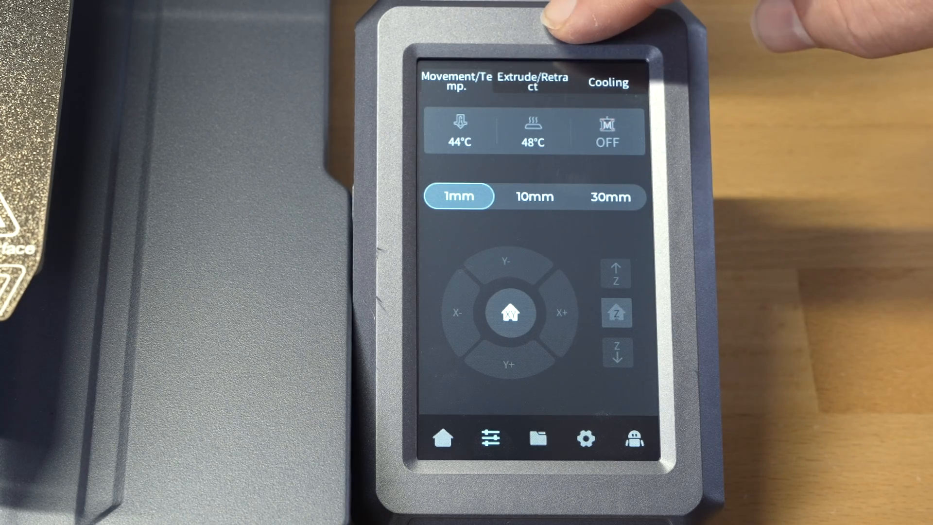
left_click(531, 82)
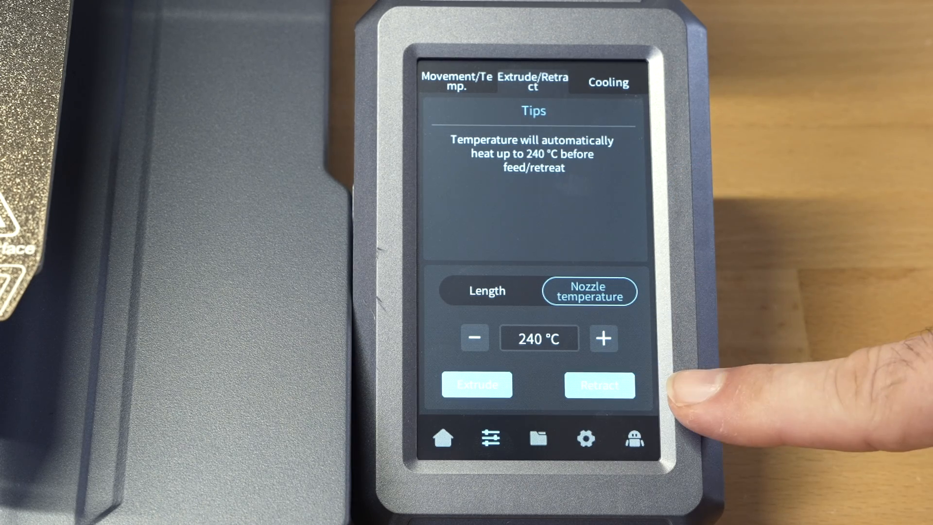
left_click(608, 81)
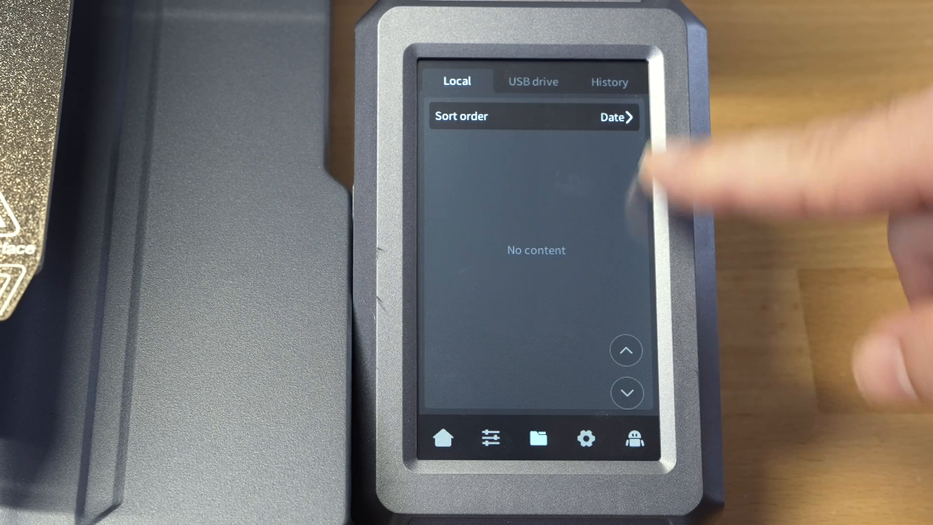
- View the History tab, then list the USB drive's 3DBenchy-23m_PLA, filament-guide and scraper files
left_click(531, 81)
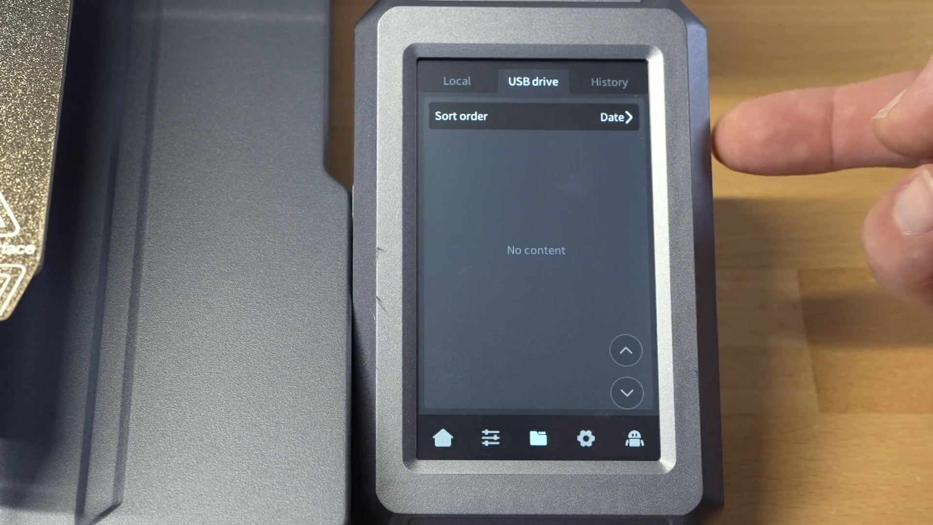
left_click(610, 82)
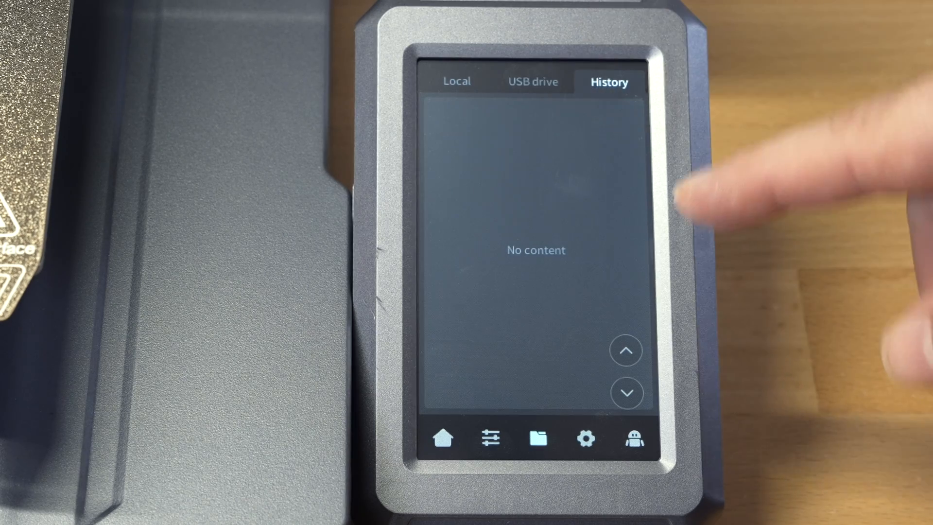
left_click(533, 81)
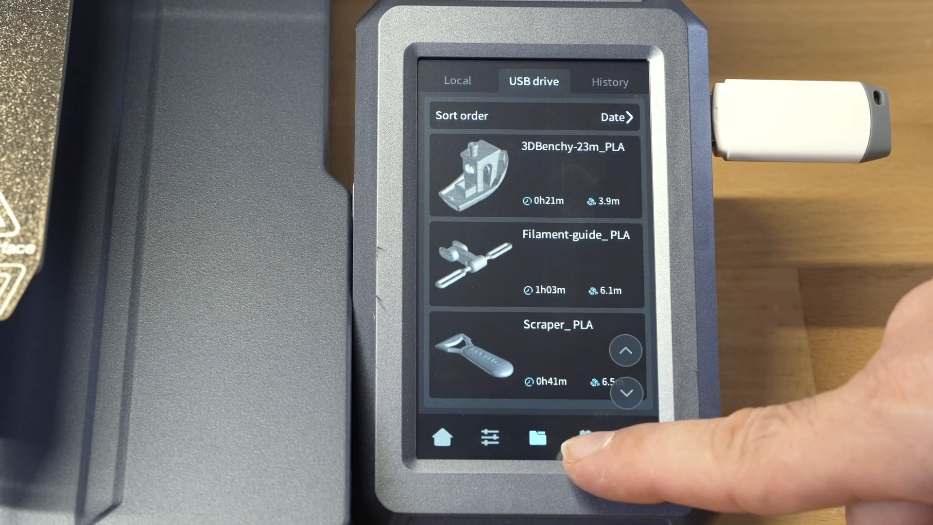
left_click(584, 438)
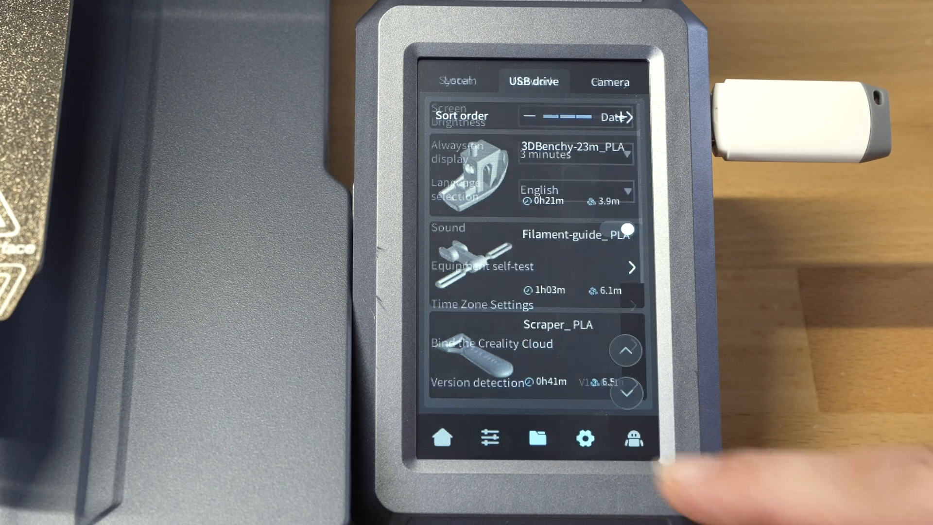
- Review the system settings, leaving the always-on display timeout at 3 minutes
left_click(458, 81)
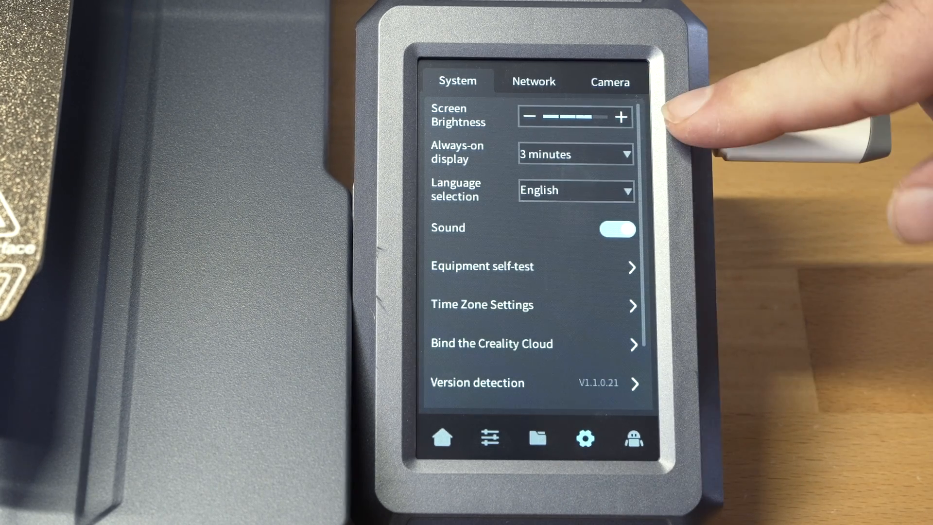
mouse_move(685, 119)
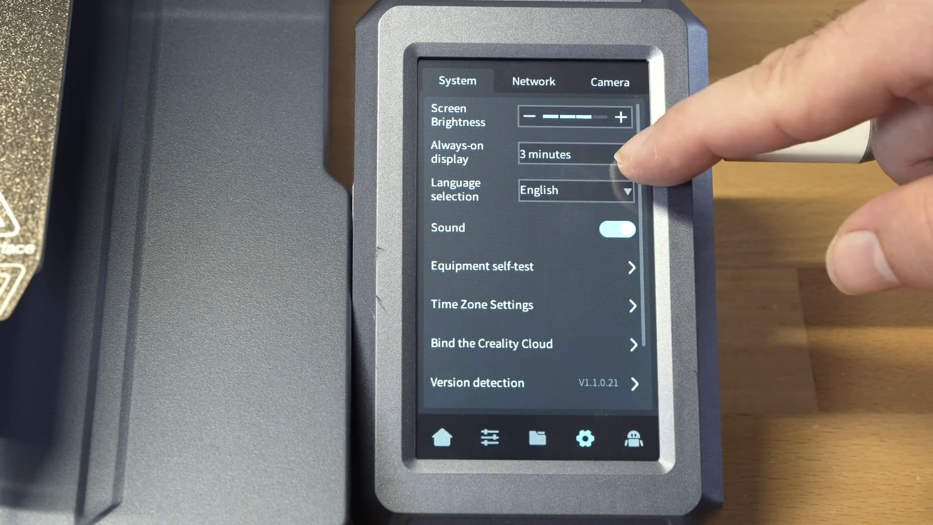
left_click(574, 154)
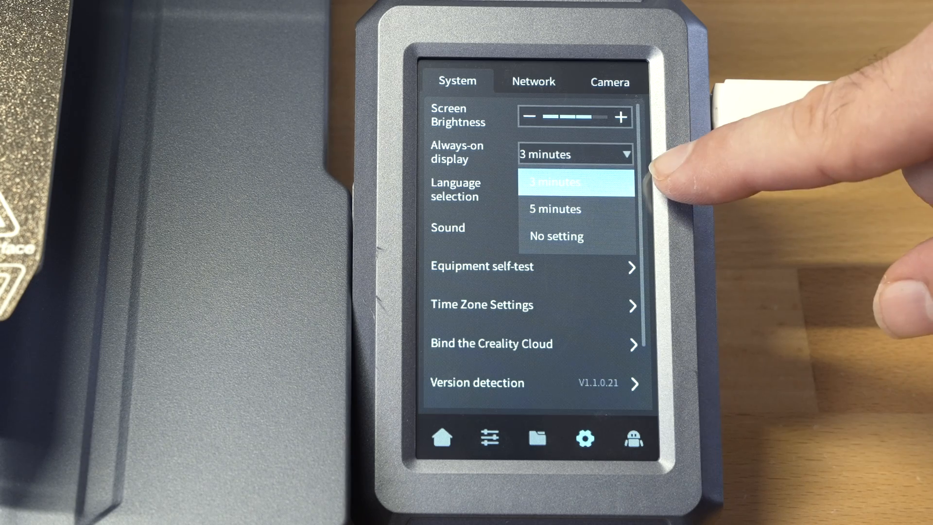
left_click(550, 182)
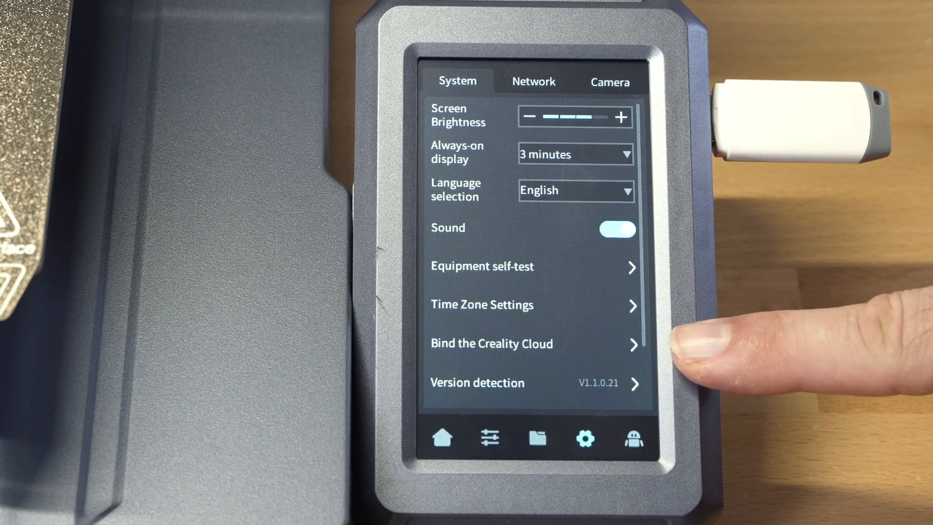
left_click(491, 343)
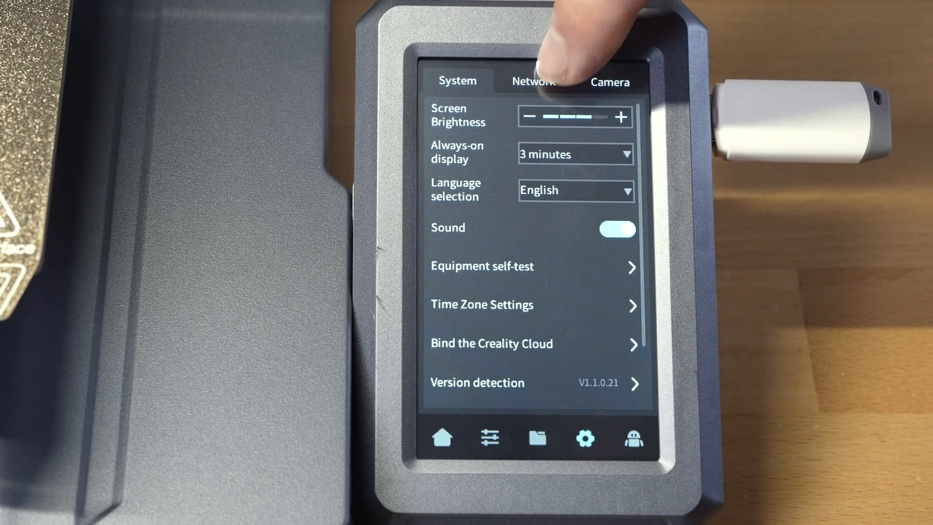
- Tour the Camera and Help/Log pages, then show the Cooling controls with the model fan at 0%
left_click(610, 82)
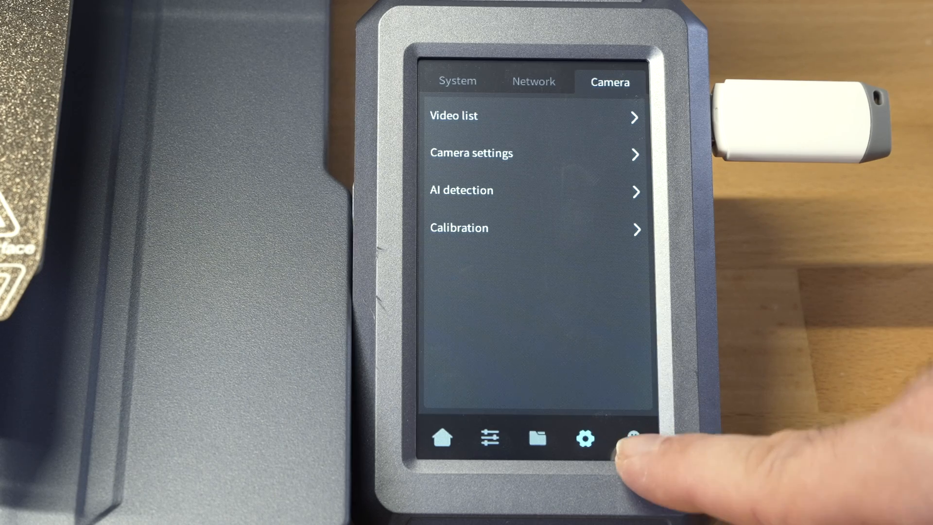
left_click(632, 438)
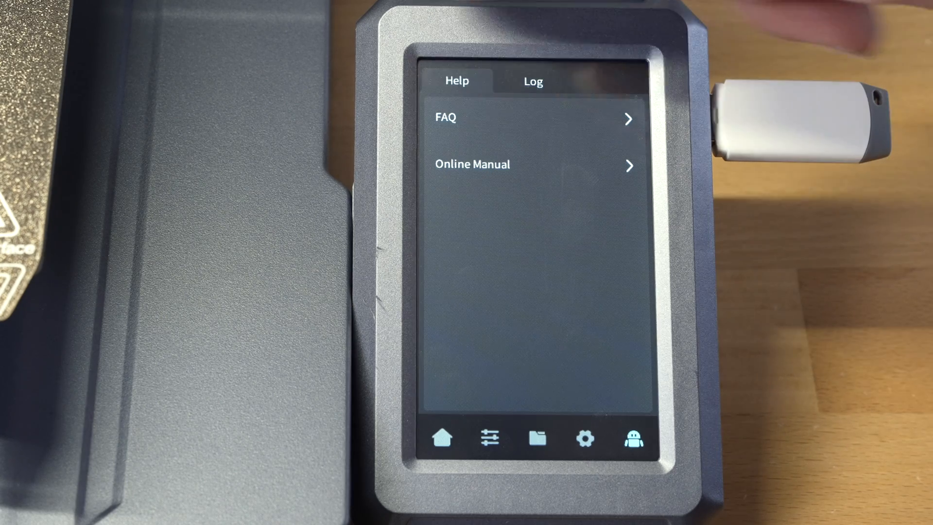
left_click(489, 439)
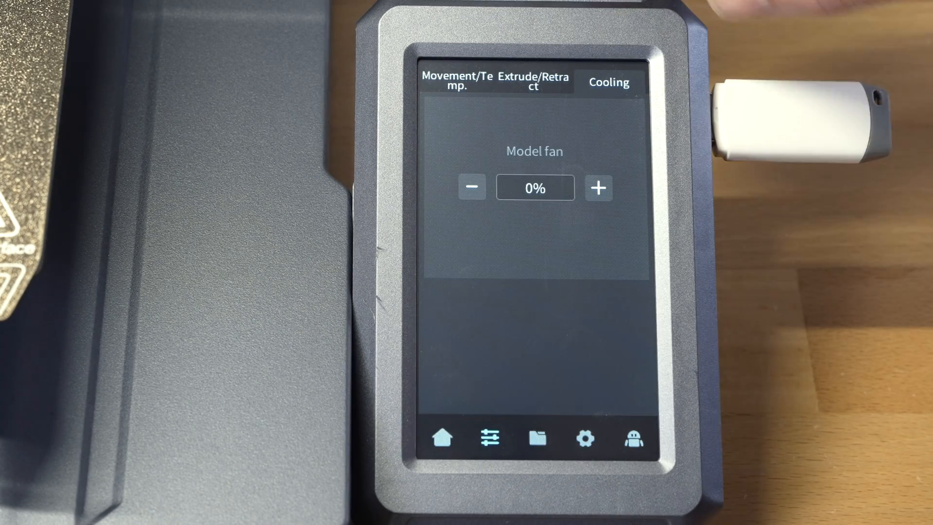
- Show the Extrude/Retract controls set to heat the nozzle to 240 °C before feeding
left_click(533, 81)
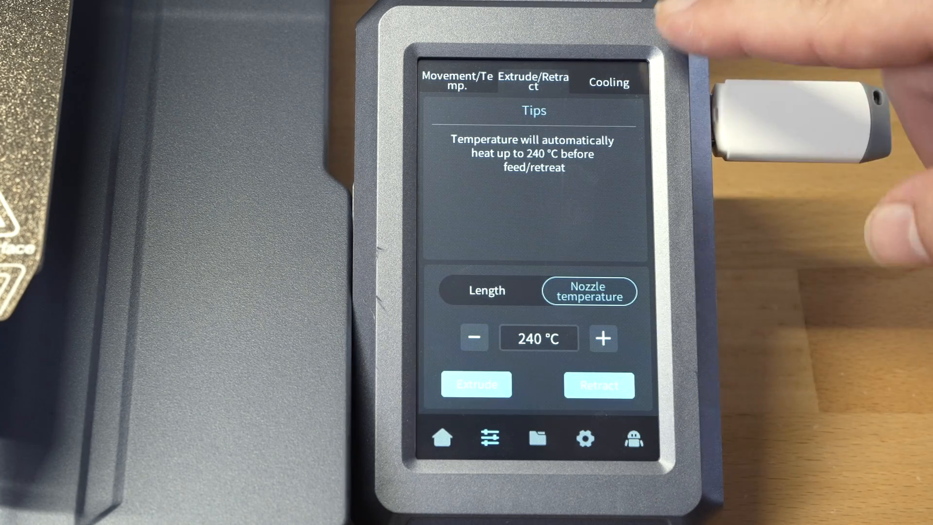
left_click(477, 385)
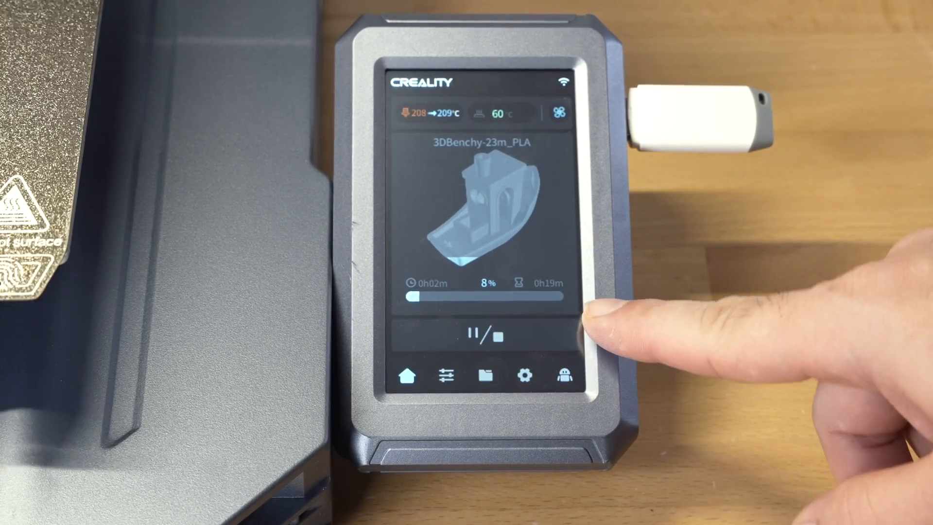
- Show the camera settings list while the Benchy print keeps running
left_click(491, 336)
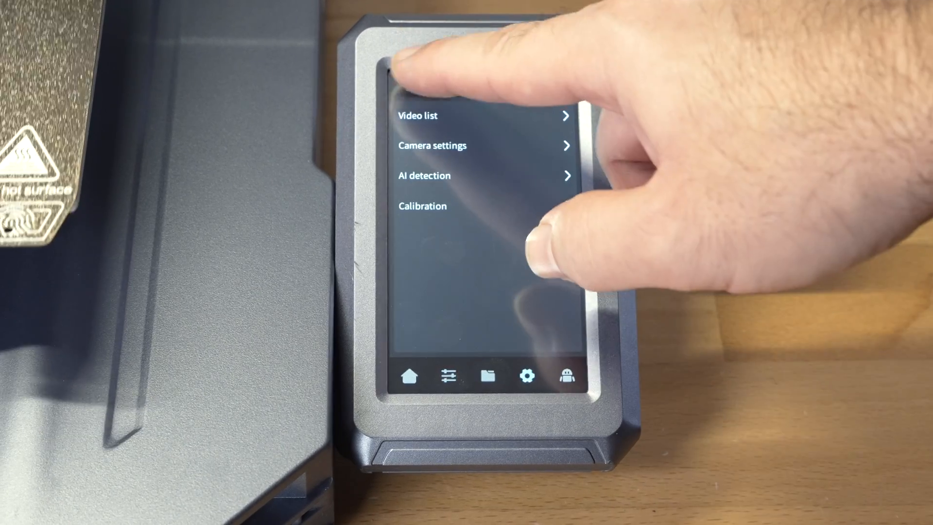
- Set the always-on display to No setting and return to the Benchy print progress at 10%
left_click(526, 377)
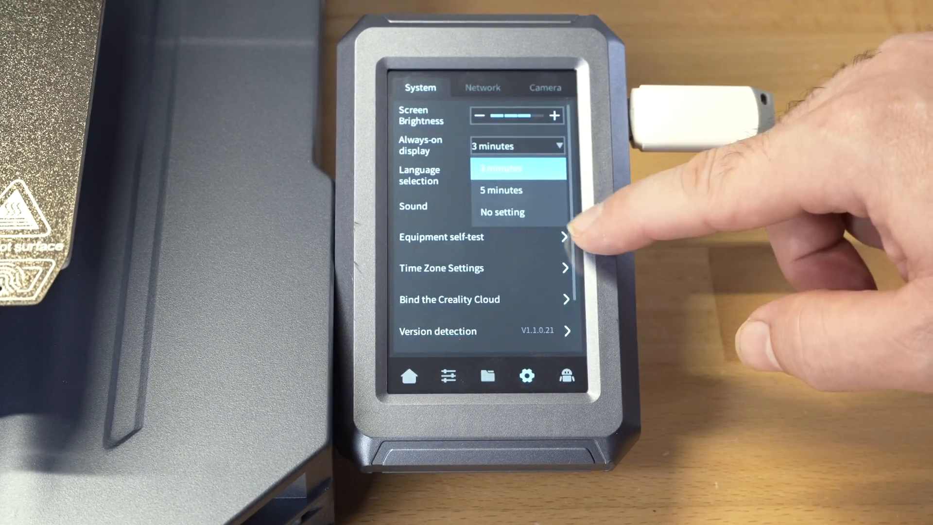
left_click(501, 212)
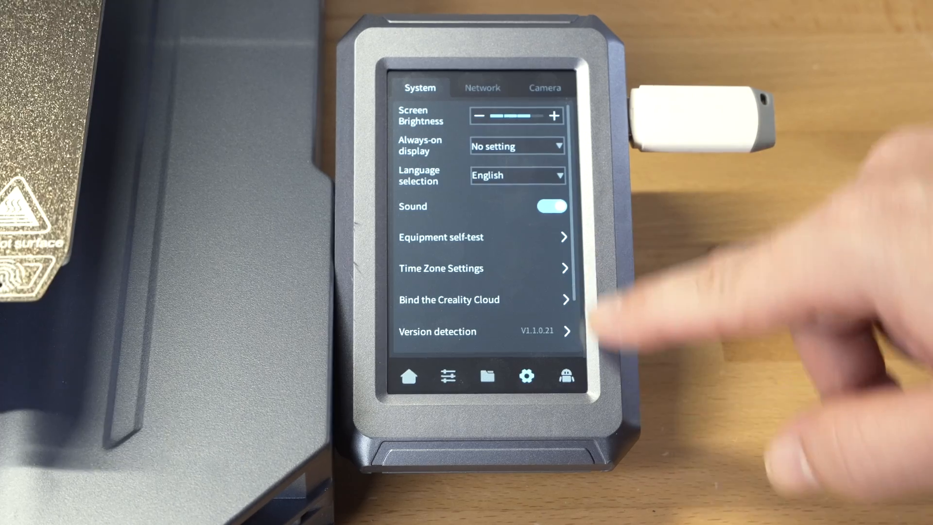
left_click(409, 375)
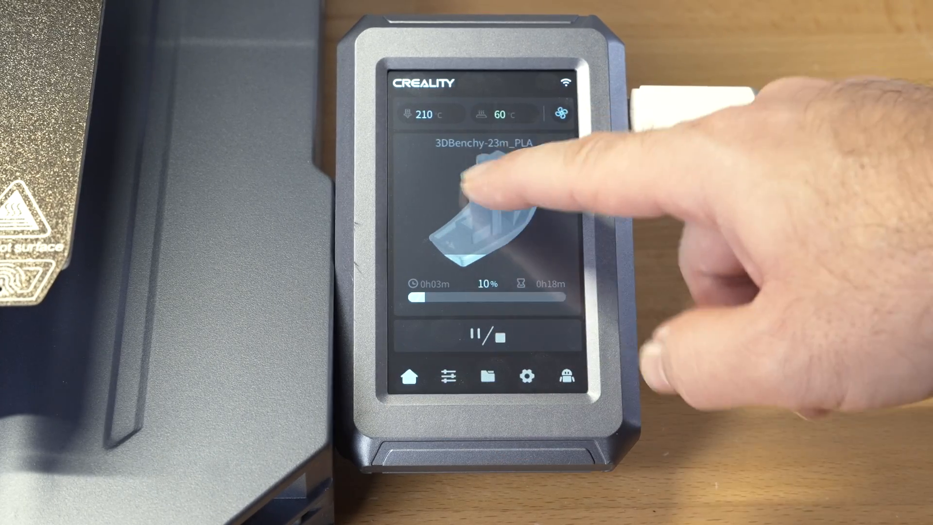